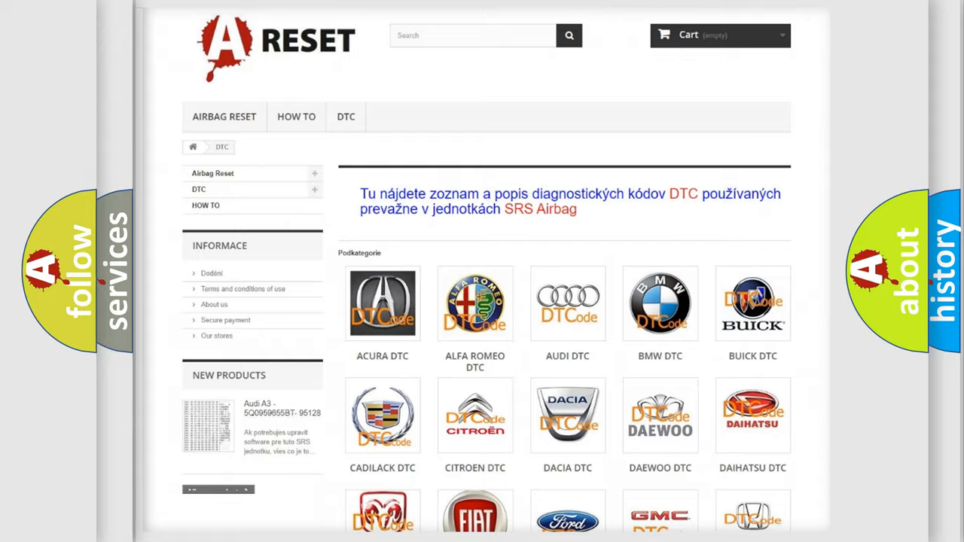
Step: Scroll the DTC brand grid and open the CHRYSLER tile to list its B-codes
scroll("down", 3)
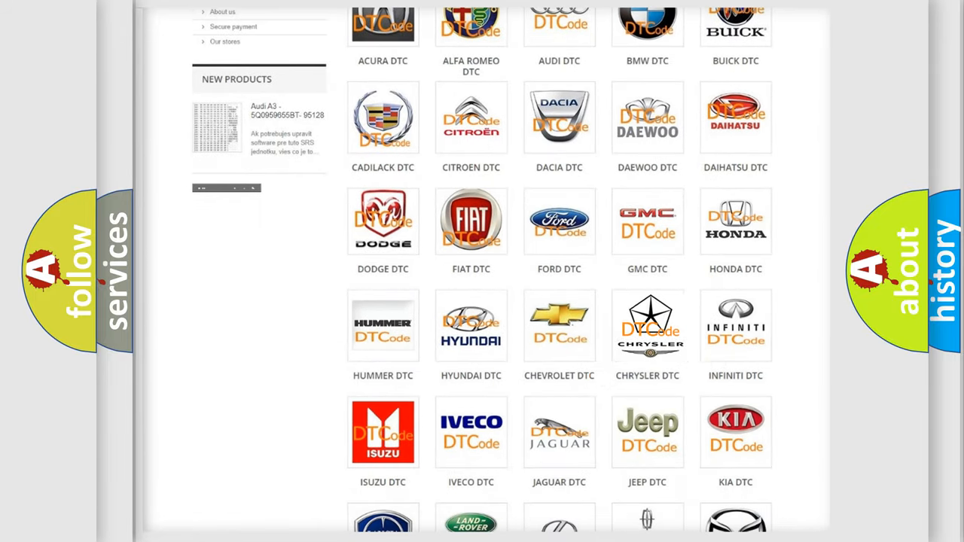
left_click(647, 325)
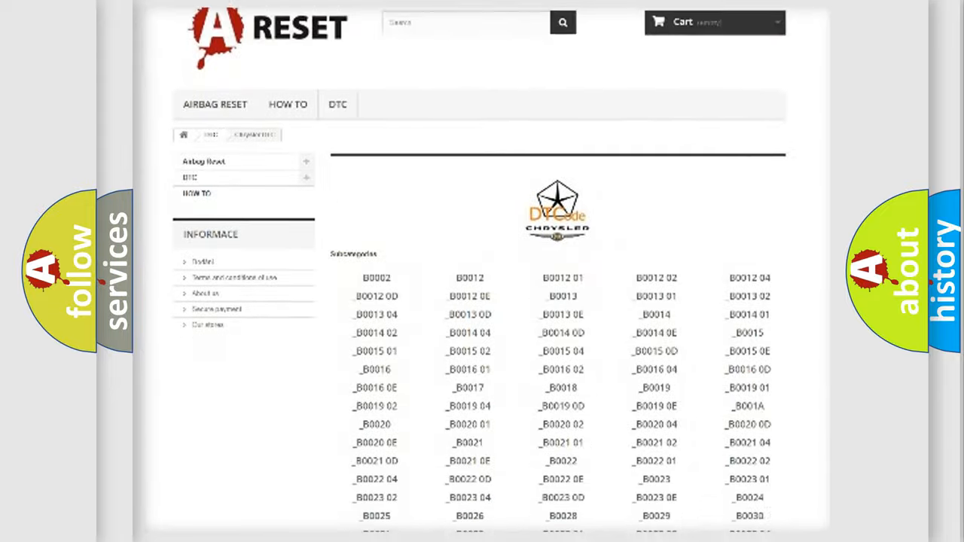